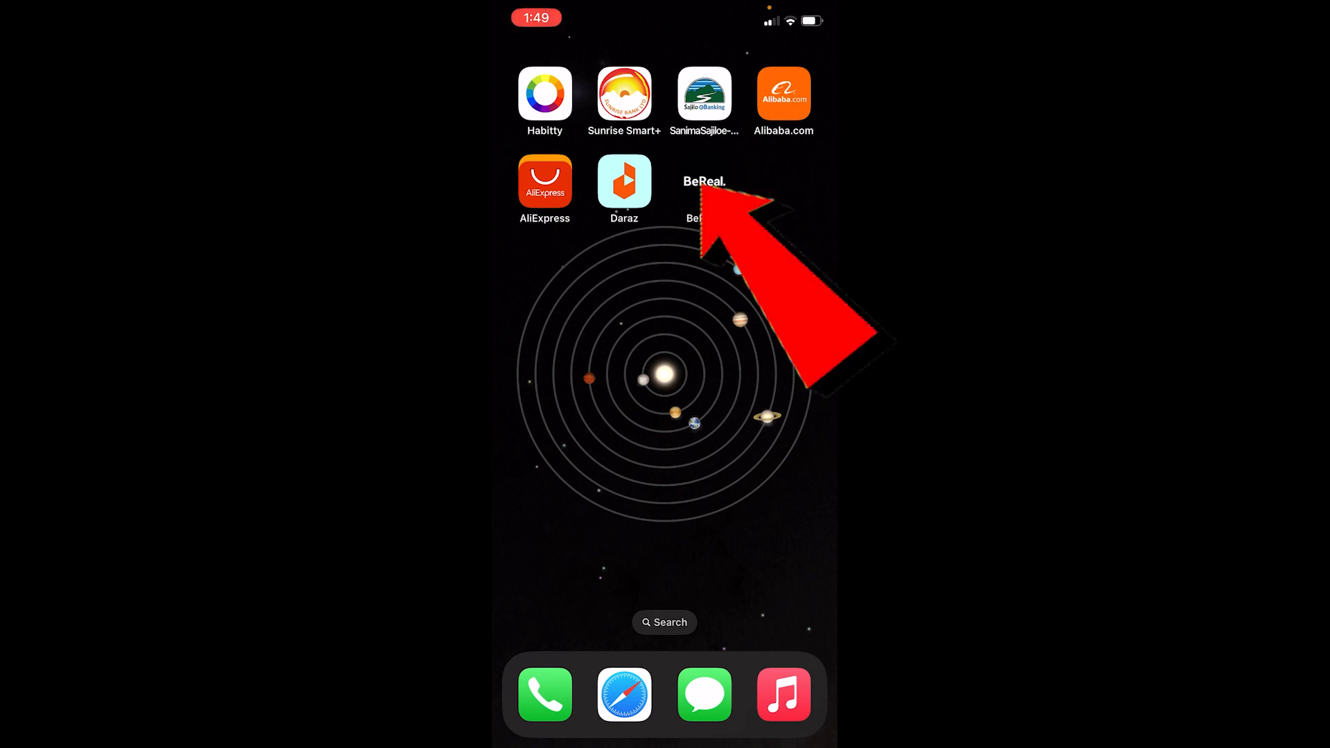
Launch BeReal and enter 'Witchey' as the display name, continuing to the birthday step
{"action": "left_click", "coordinate": [703, 180]}
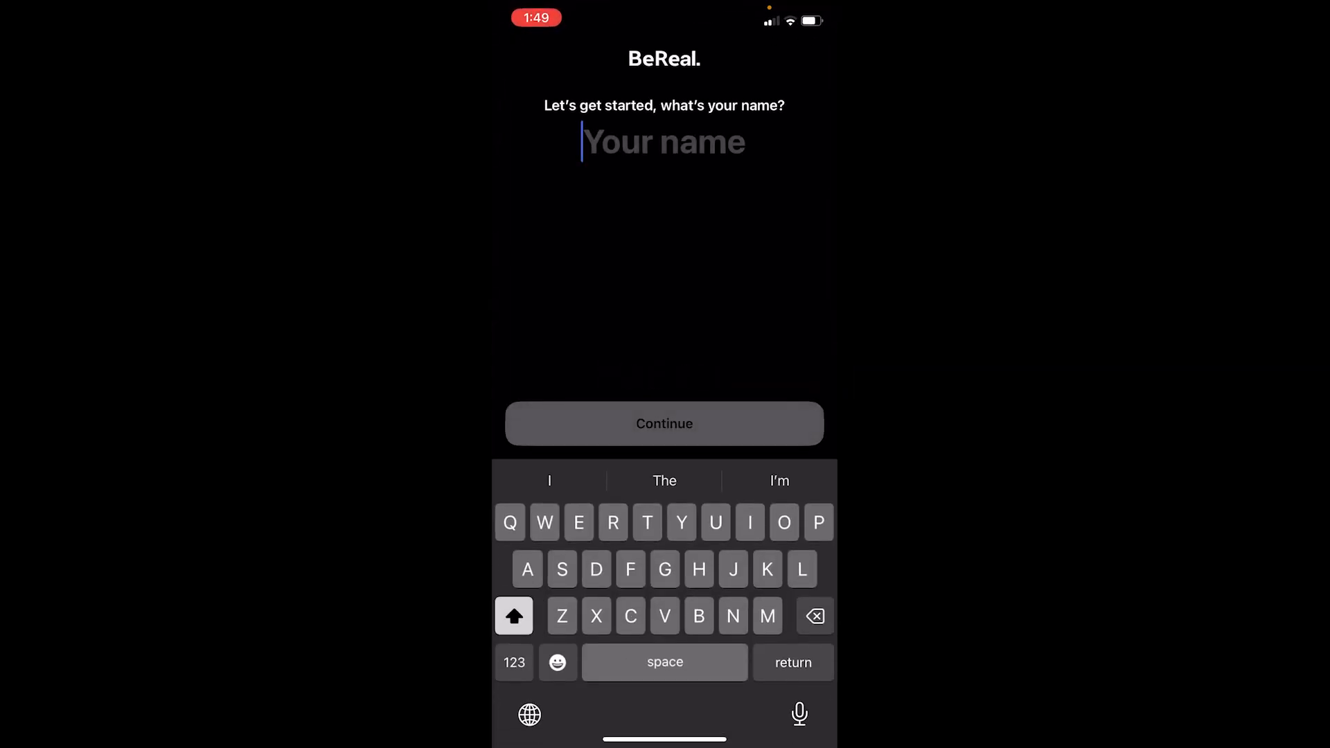
{"action": "type", "text": "Wit"}
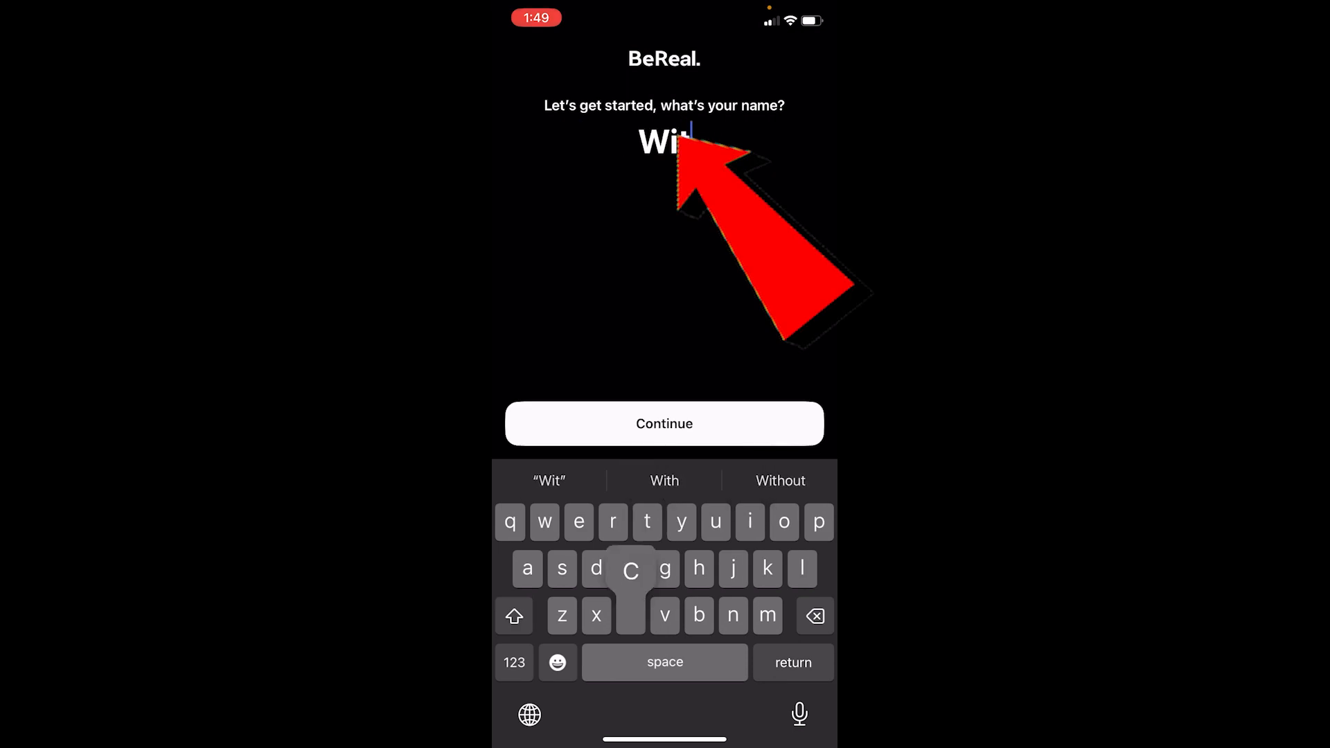
{"action": "type", "text": "chey"}
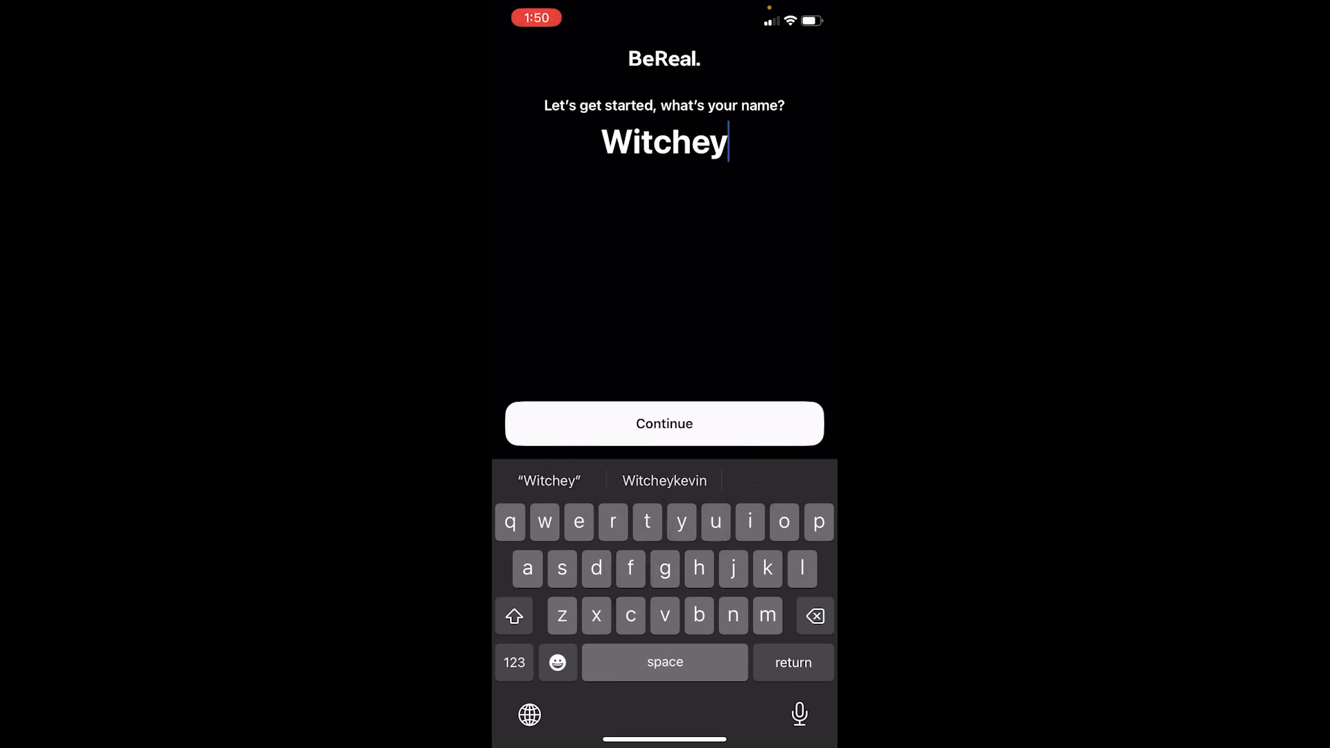
{"action": "left_click", "coordinate": [664, 481]}
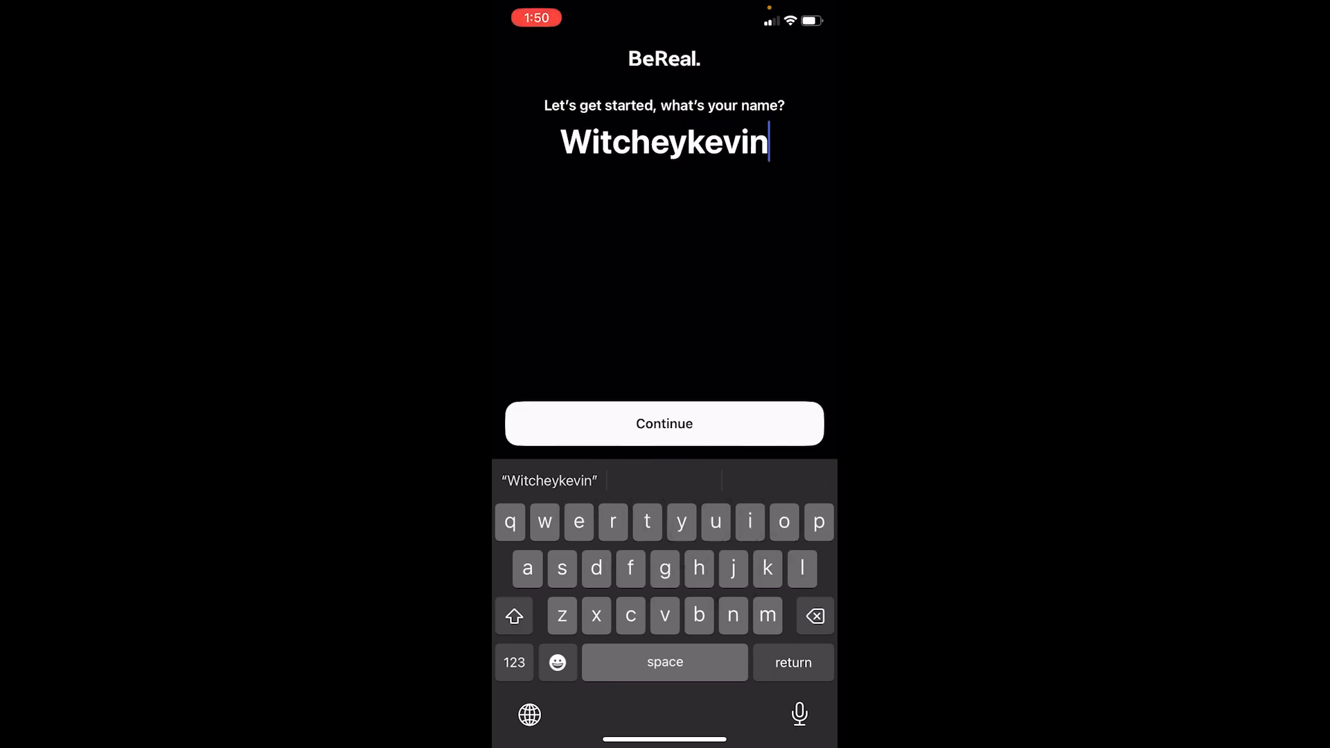
{"action": "left_click", "coordinate": [664, 423]}
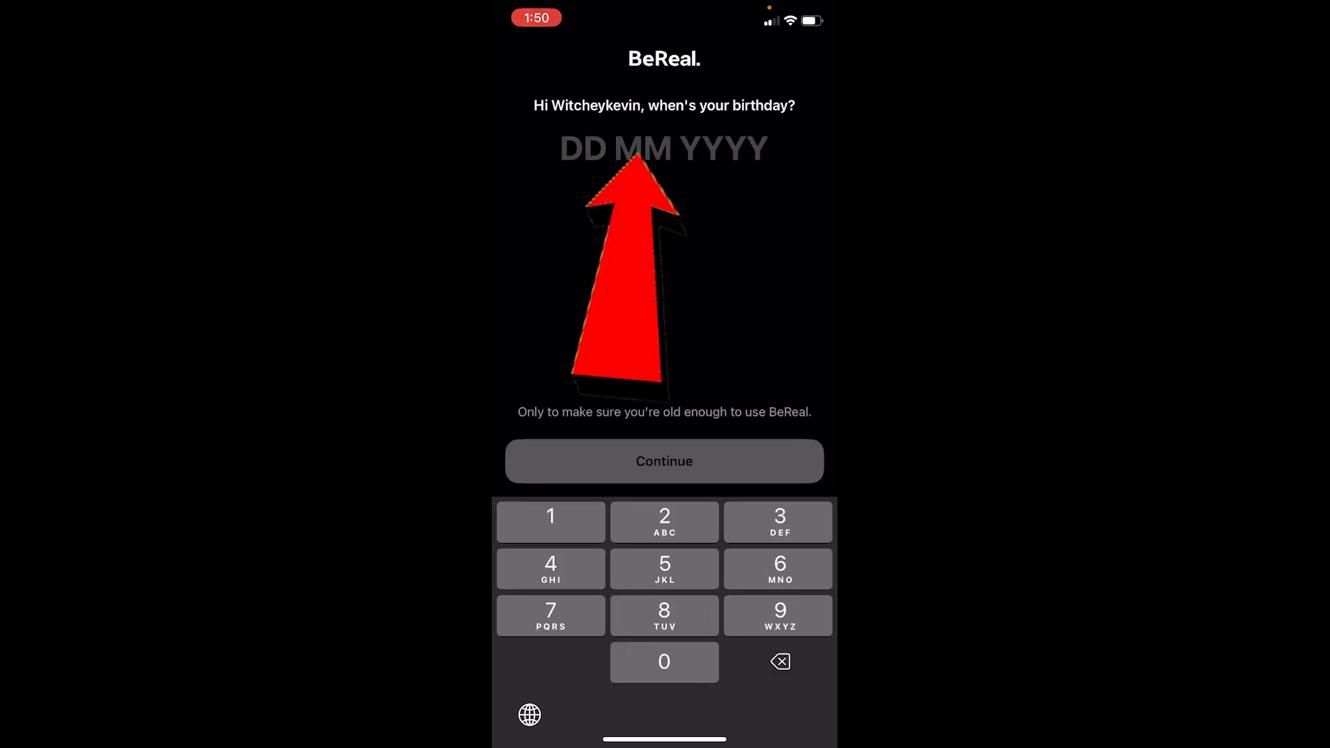
Enter the birthday 01 01 2000 and continue to the phone number step
{"action": "left_click", "coordinate": [550, 520]}
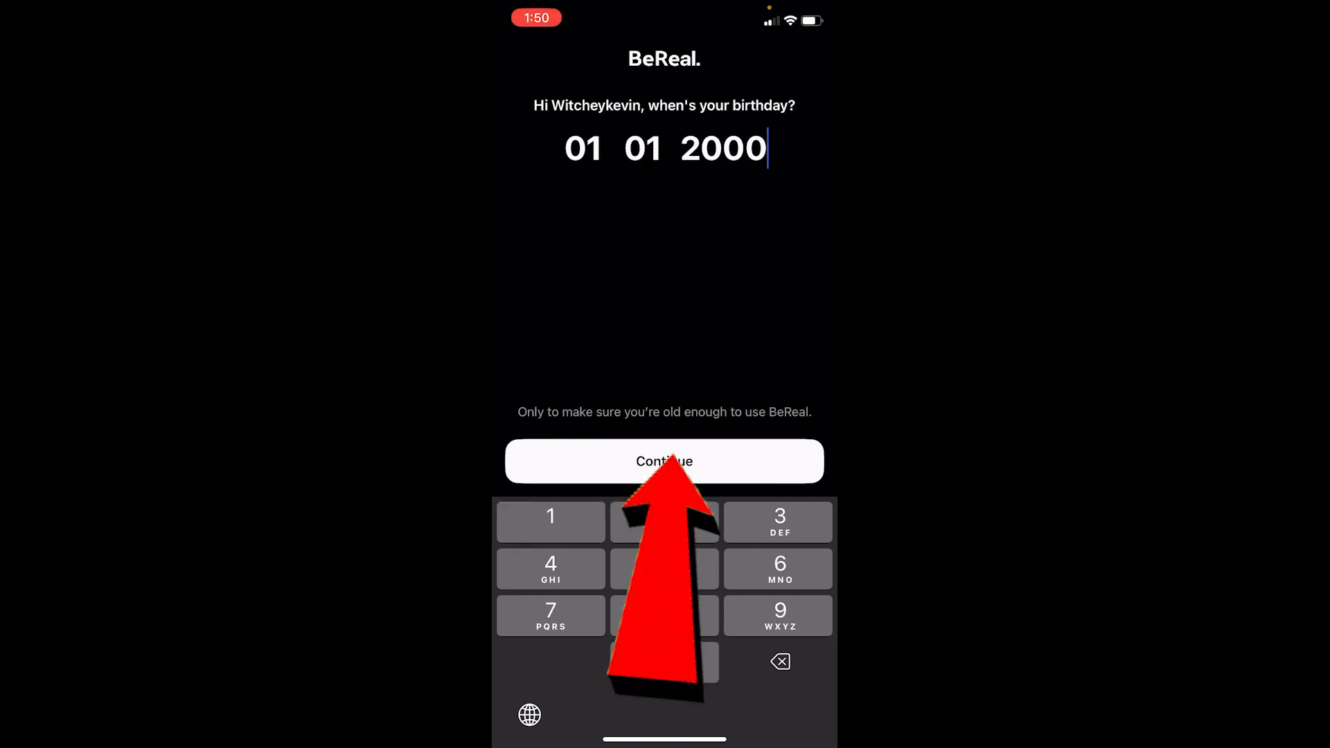
{"action": "left_click", "coordinate": [664, 460]}
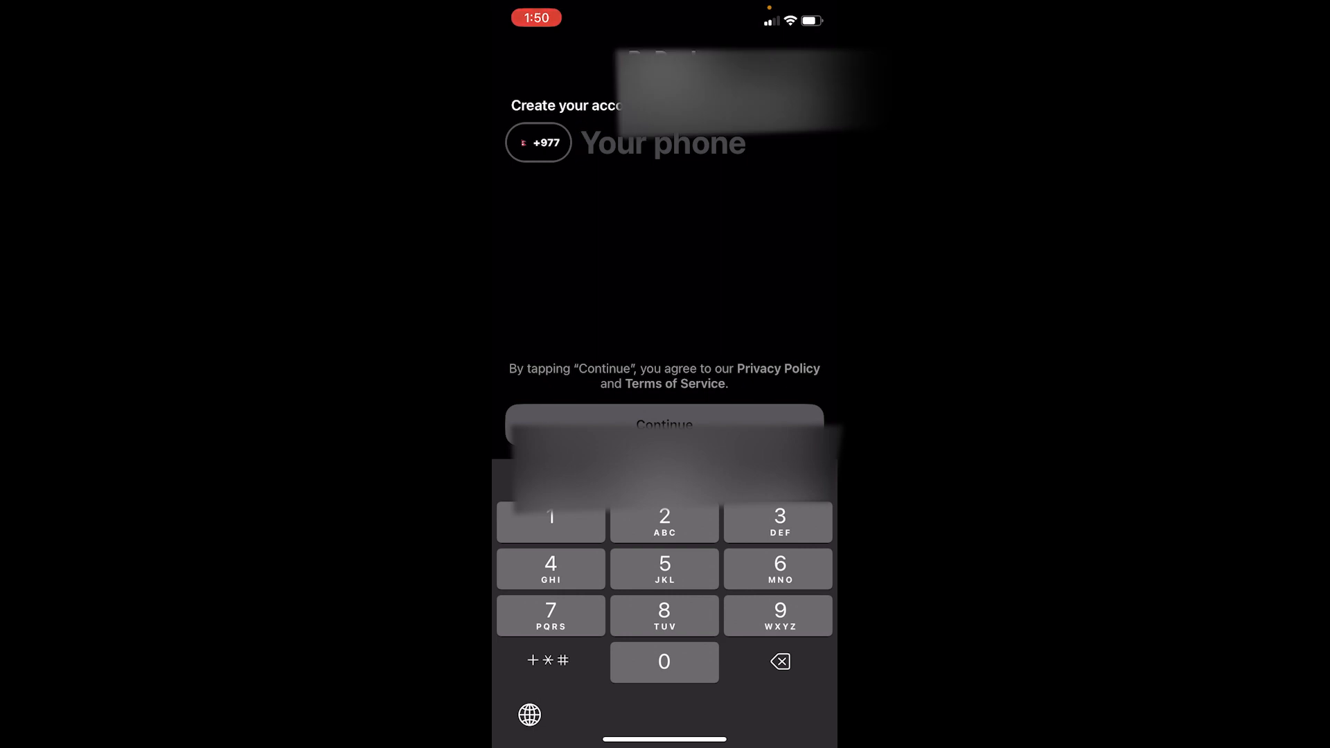
Submit the phone number so BeReal waits for the verification code
{"action": "left_click", "coordinate": [664, 424]}
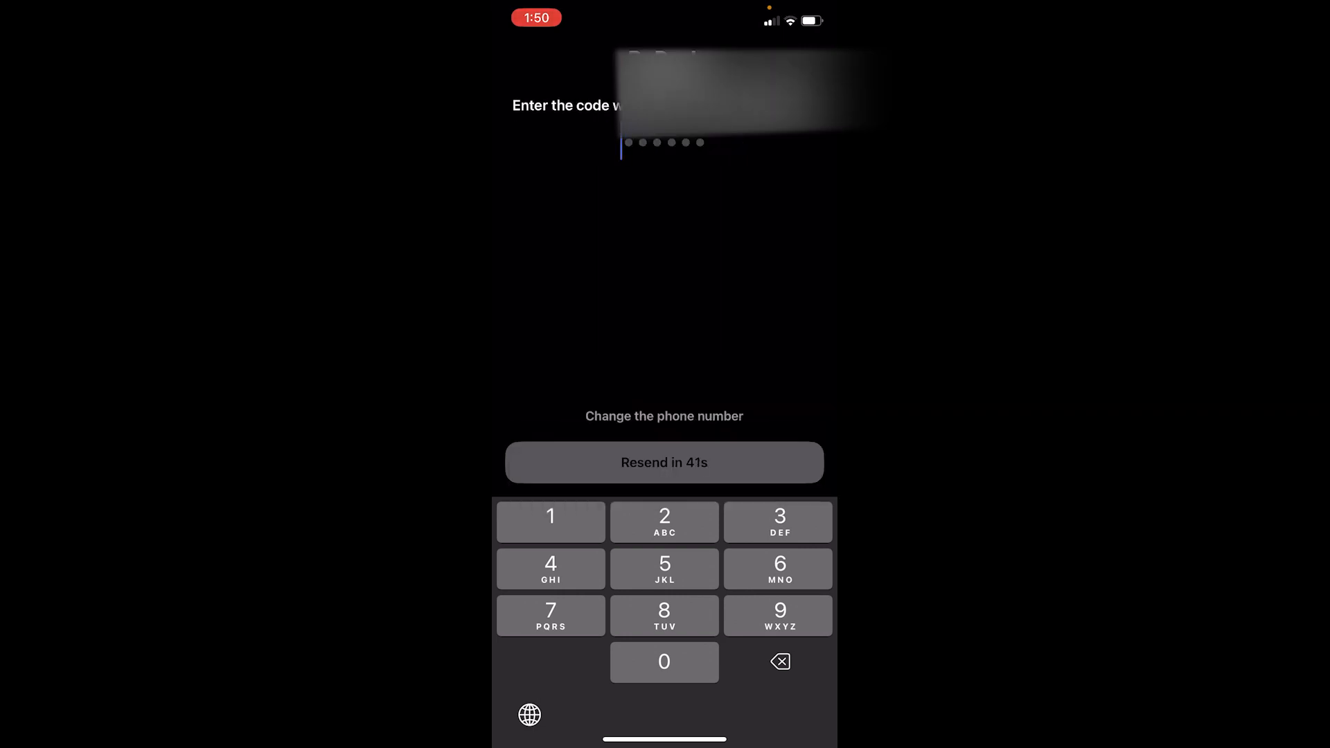